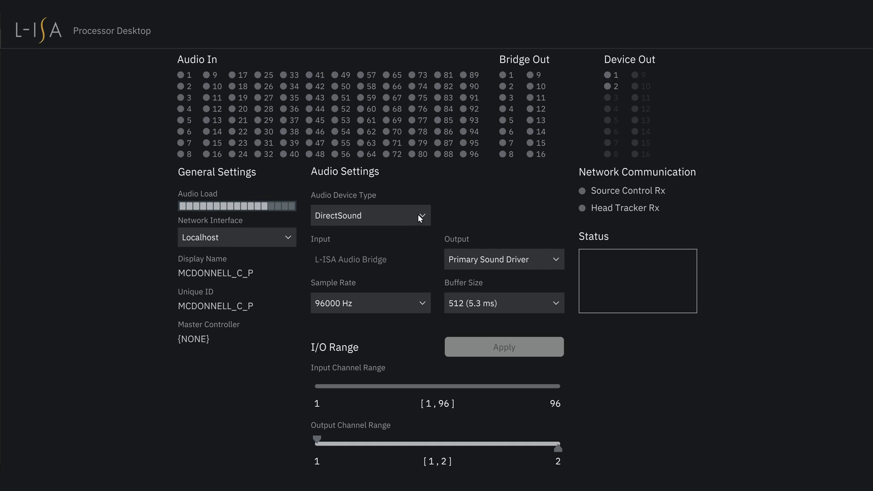
# - Check the audio device type and output device lists without changing either
pyautogui.click(369, 215)
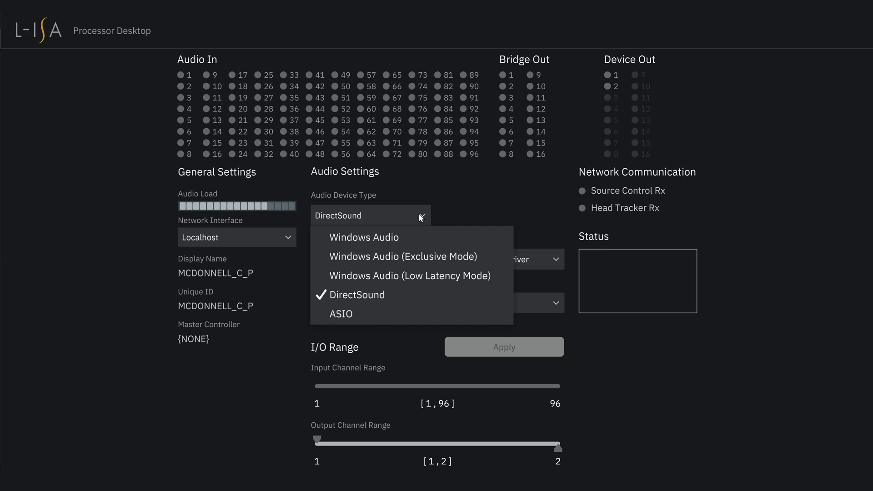
pyautogui.click(357, 295)
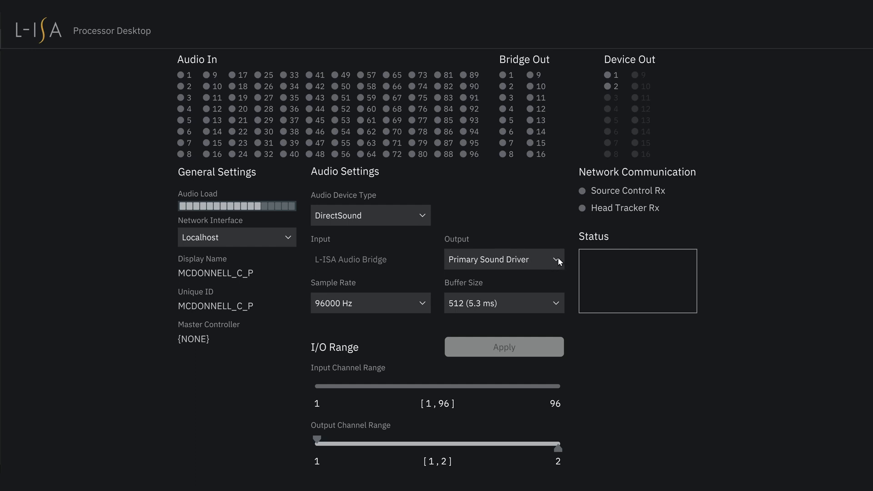
pyautogui.click(503, 259)
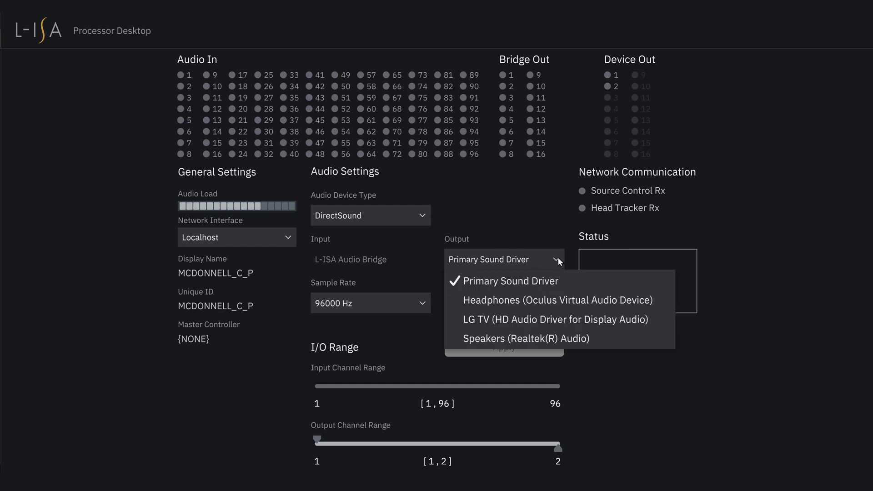
pyautogui.click(525, 281)
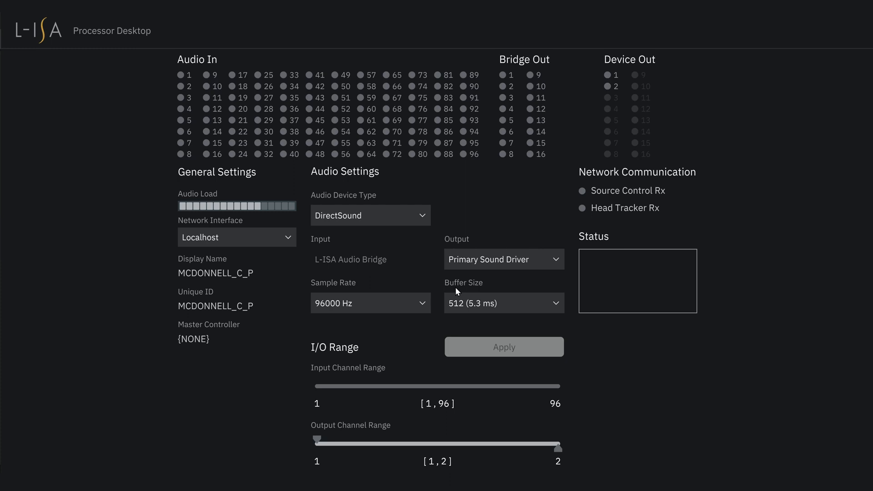
# - Keep the sample rate at 96000 Hz and switch the device type to ASIO MADIface USB
pyautogui.click(370, 303)
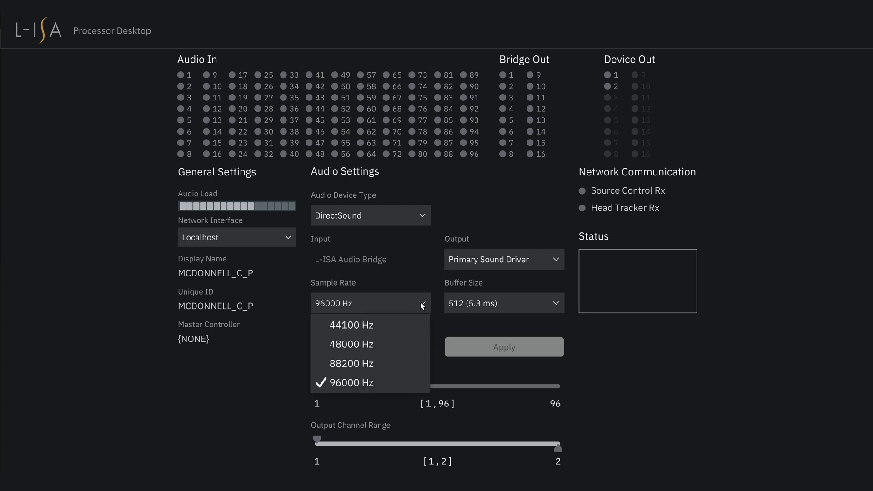
pyautogui.click(350, 383)
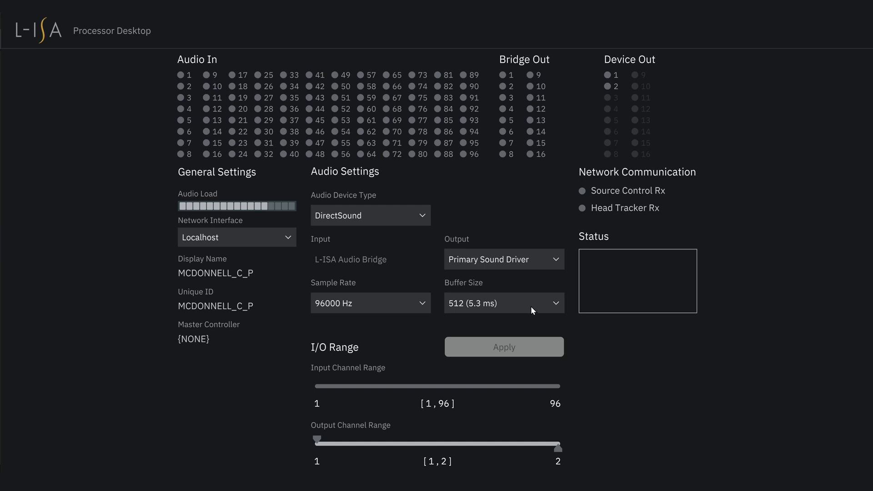
pyautogui.click(503, 303)
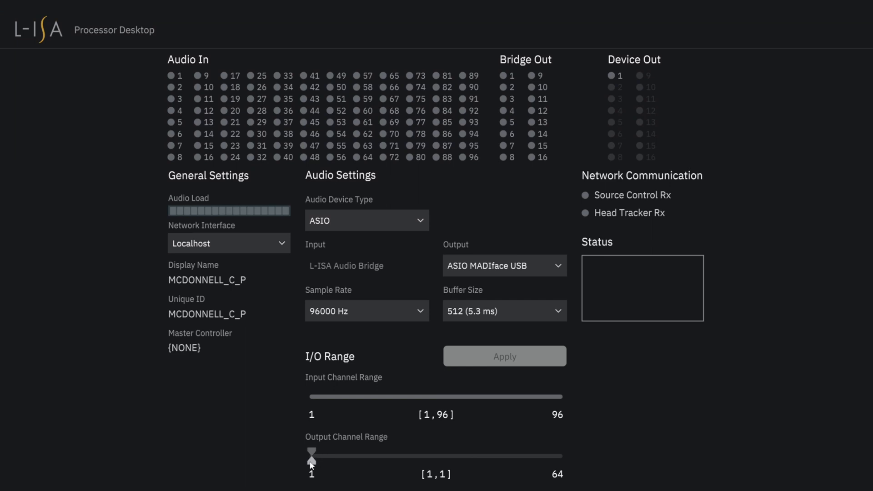
# - Drag the output channel range handles so it spans channels 17 to 32 of 64
pyautogui.moveTo(312, 456); pyautogui.dragTo(461, 456)
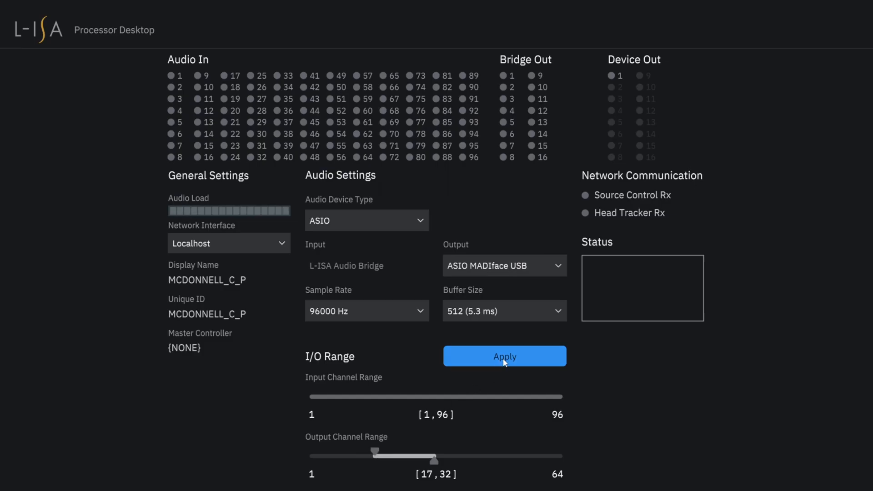
# - Apply the ASIO, 96 kHz, outputs 17–32 audio settings
pyautogui.click(504, 356)
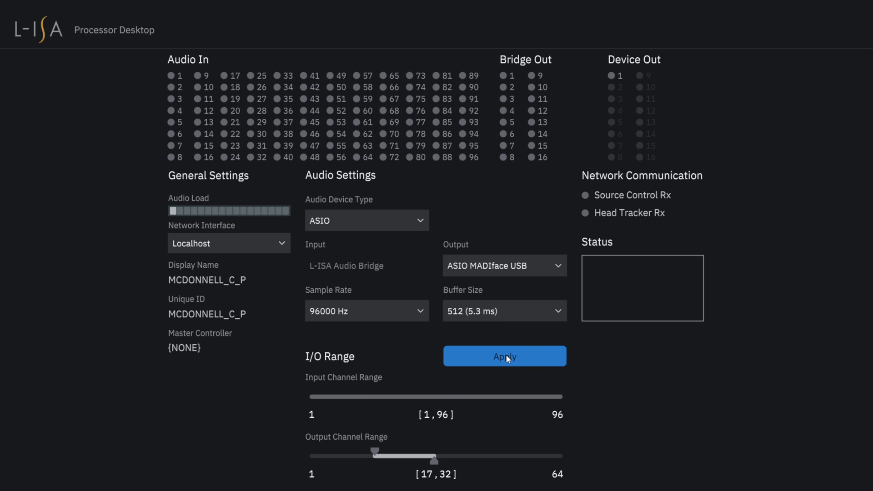
pyautogui.click(504, 356)
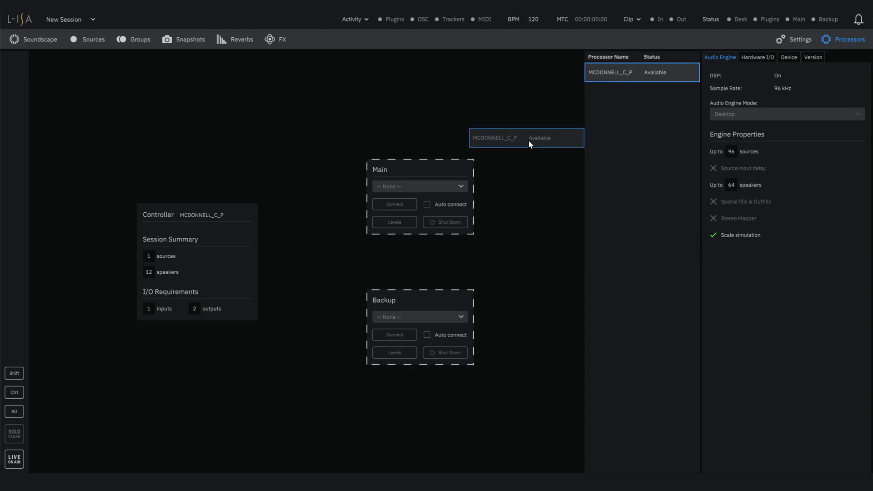
# - Assign the available desktop processor to the Main slot and connect it
pyautogui.moveTo(527, 138); pyautogui.dragTo(419, 186)
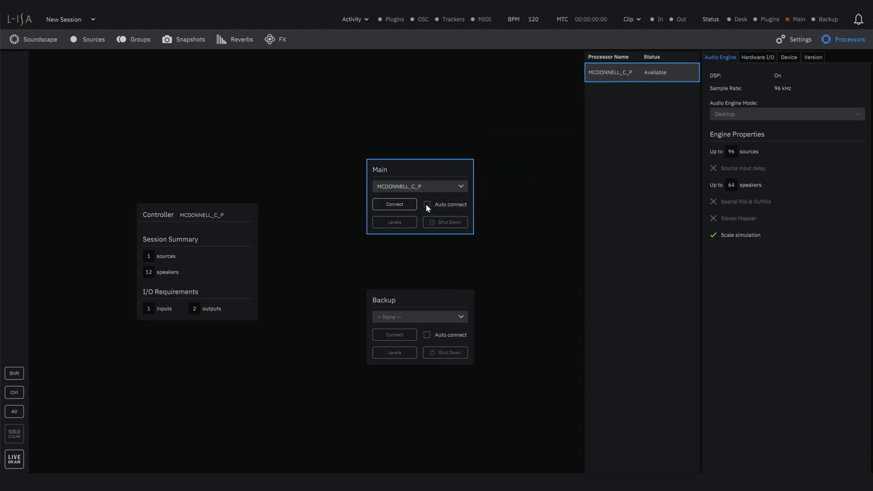
pyautogui.click(395, 204)
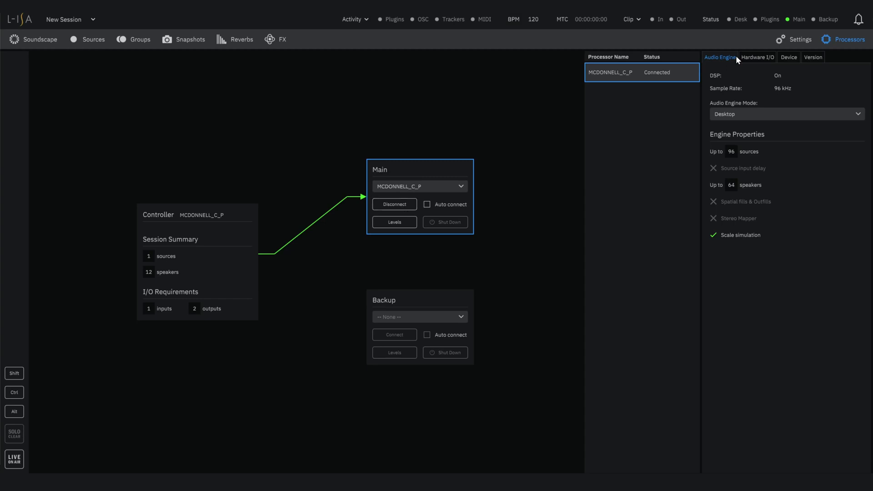
pyautogui.moveTo(752, 57)
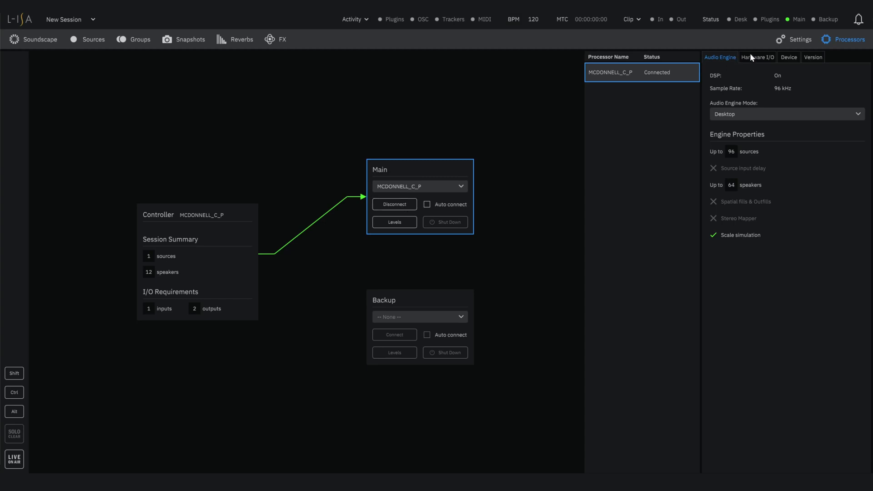
# - View the processor's device details and firmware version 3.0.0.4958
pyautogui.click(789, 56)
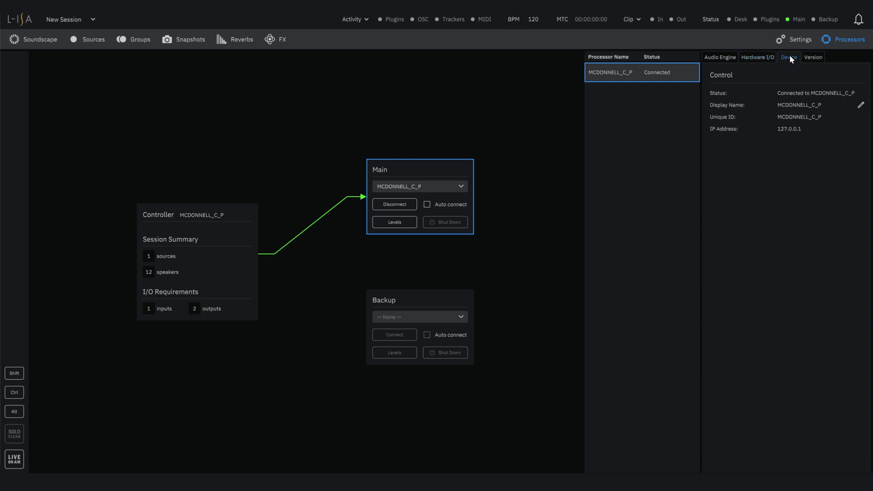
pyautogui.click(813, 57)
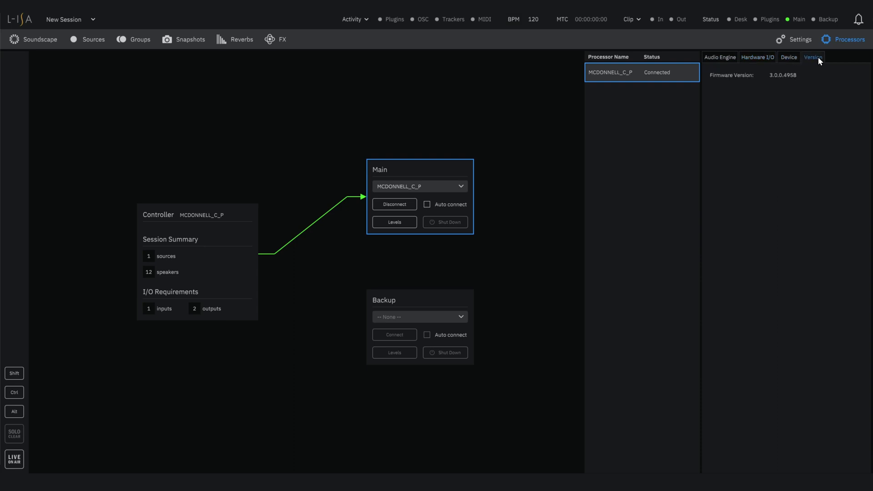